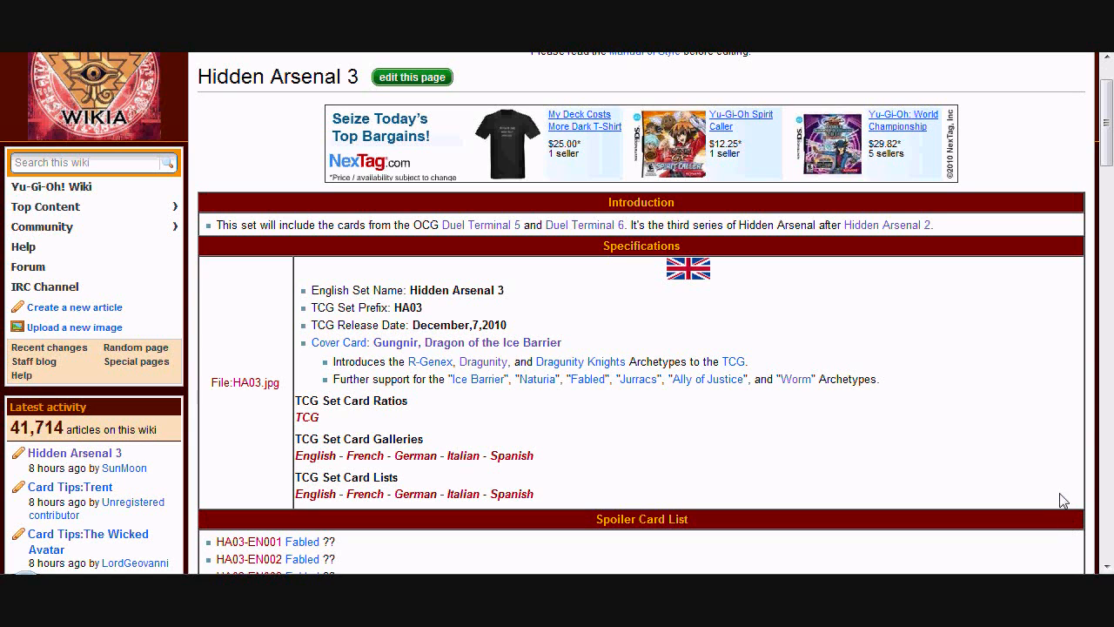
{"action": "mouse_move", "coordinate": [1067, 500]}
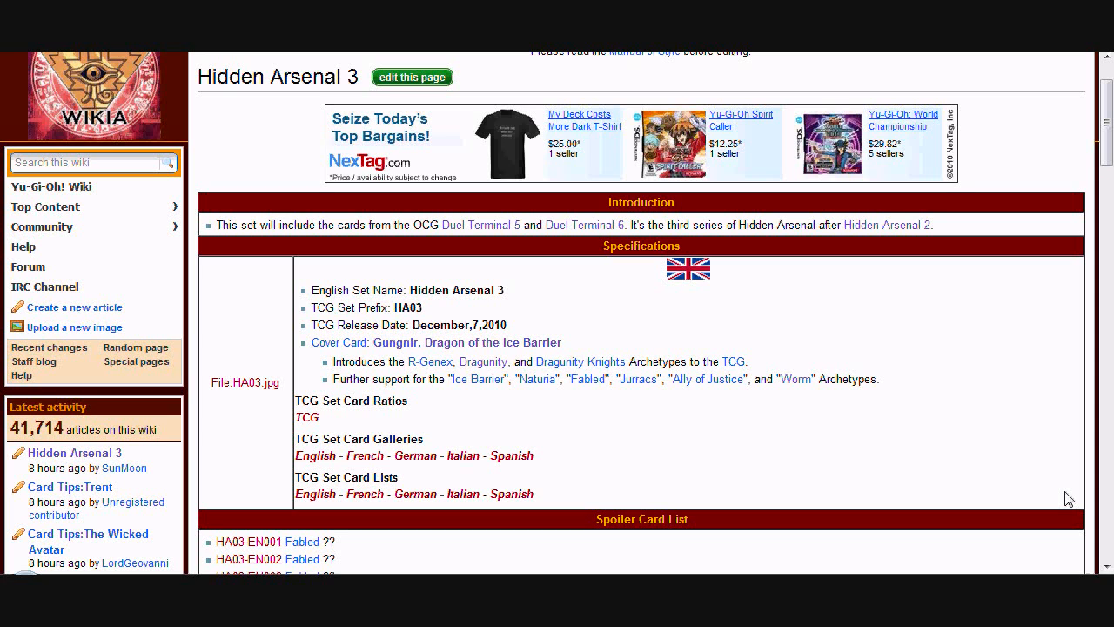
{"action": "mouse_move", "coordinate": [947, 283]}
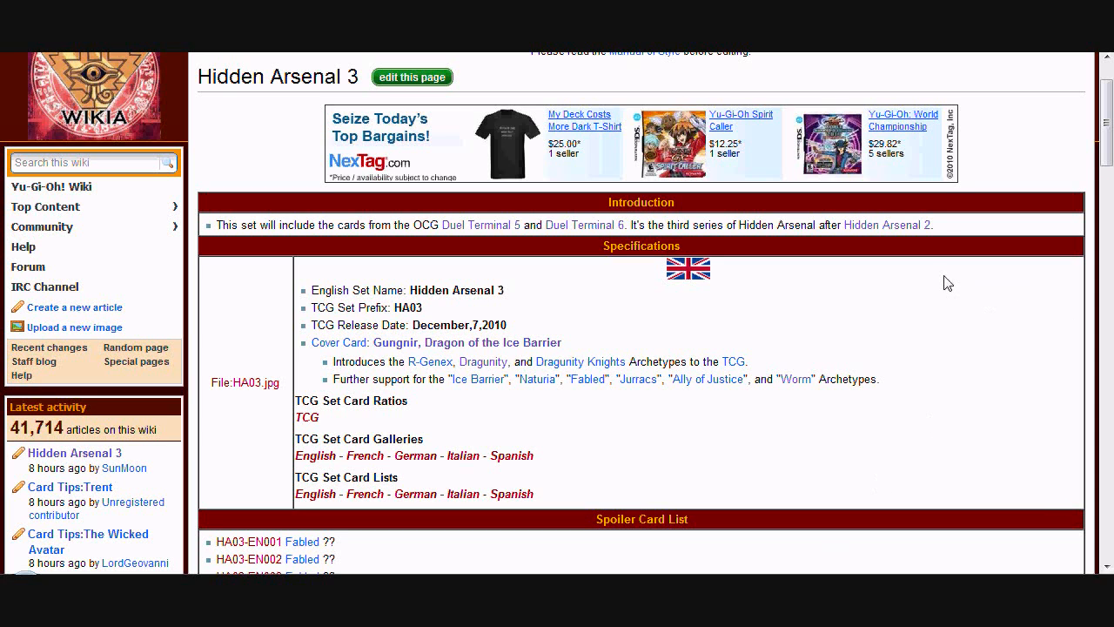
{"action": "mouse_move", "coordinate": [879, 247]}
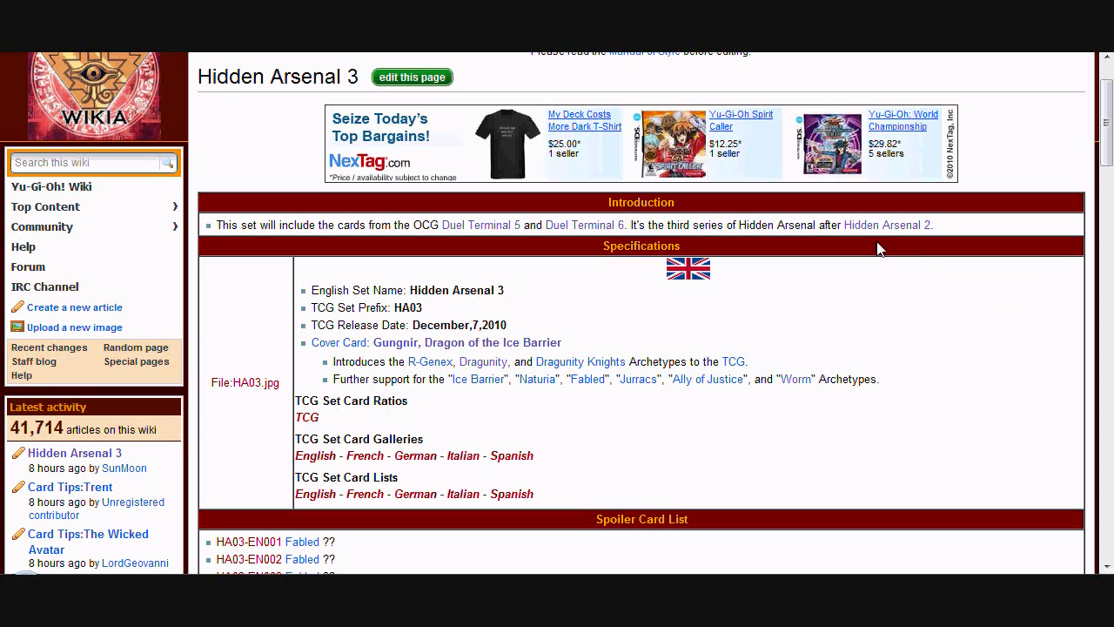
{"action": "mouse_move", "coordinate": [877, 248]}
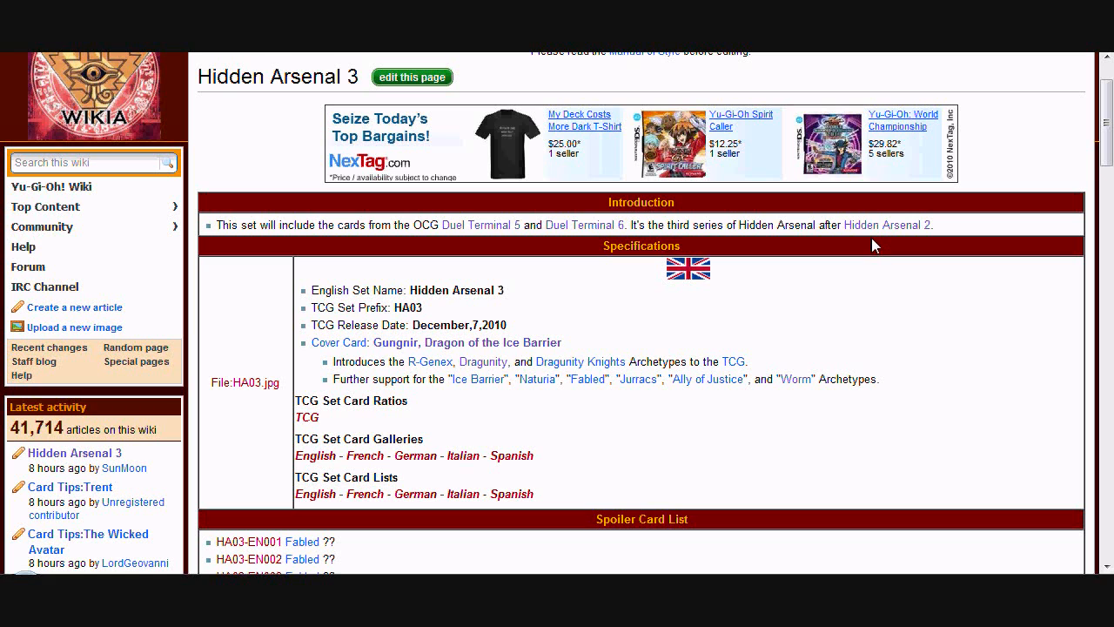
Scroll to the Hidden Arsenal 3 Specifications table and follow the Gungnir, Dragon of the Ice Barrier cover card link.
{"action": "scroll", "scroll_direction": "down", "scroll_amount": 3}
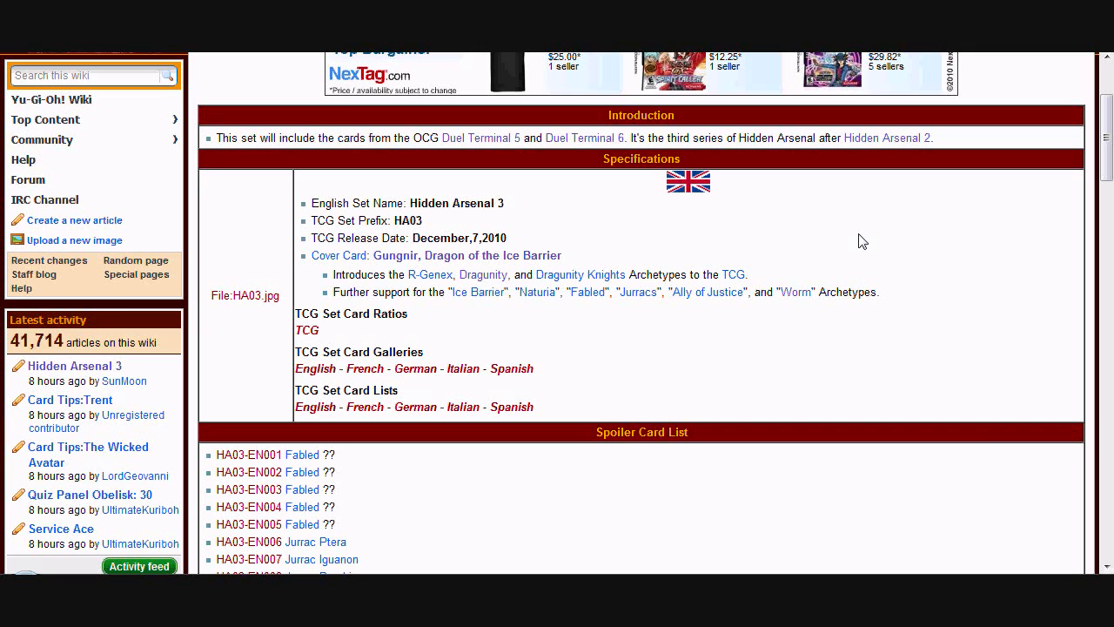
{"action": "mouse_move", "coordinate": [860, 246]}
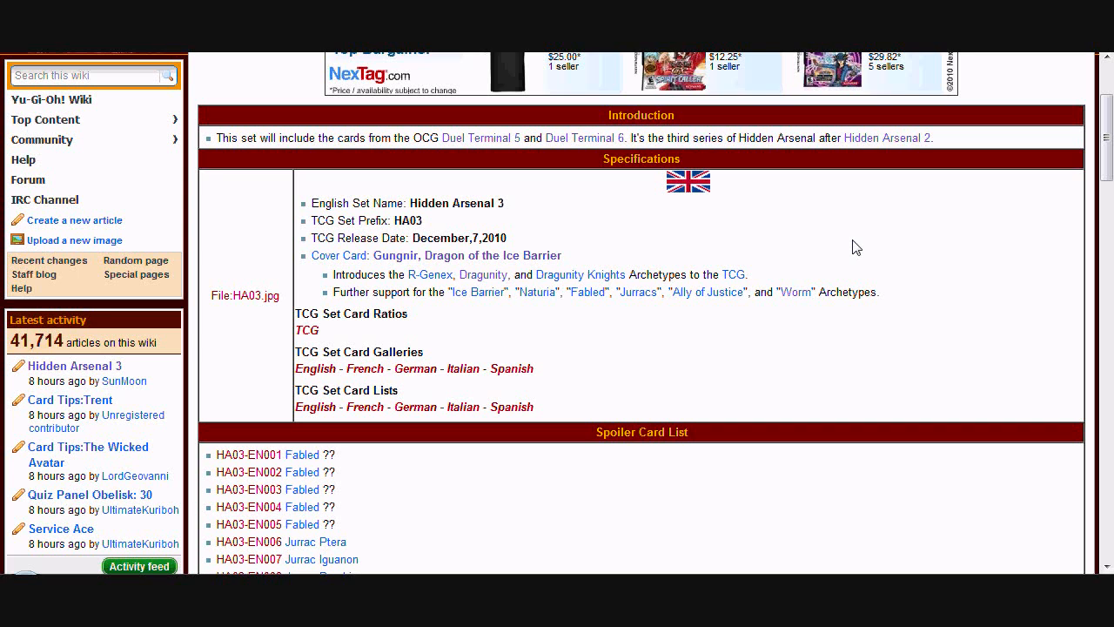
{"action": "scroll", "scroll_direction": "down", "scroll_amount": 3}
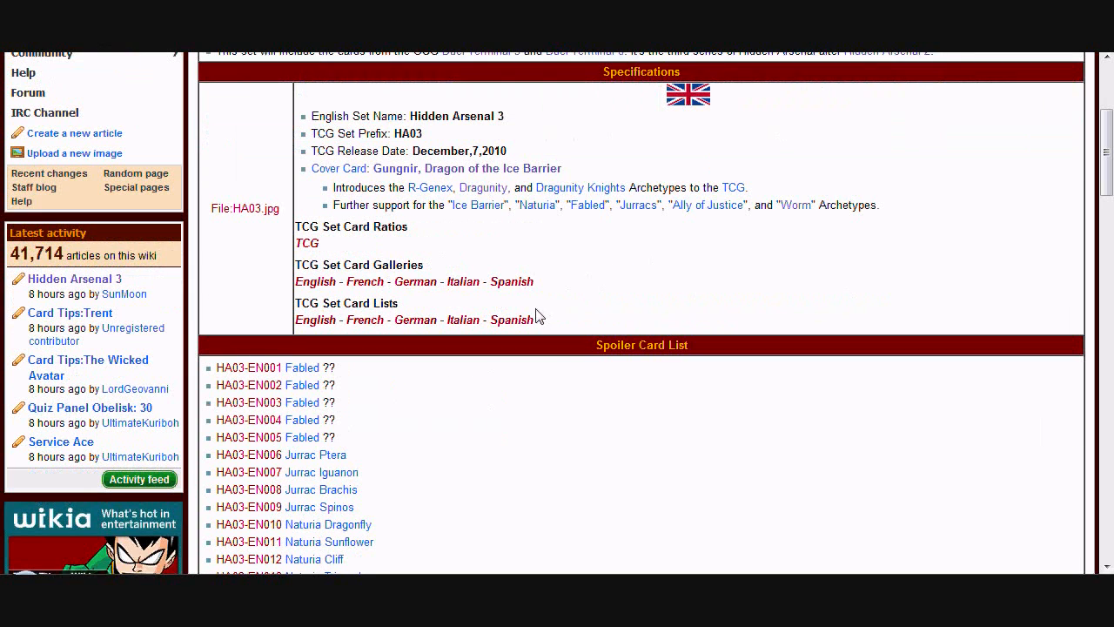
{"action": "scroll", "scroll_direction": "down", "scroll_amount": 3}
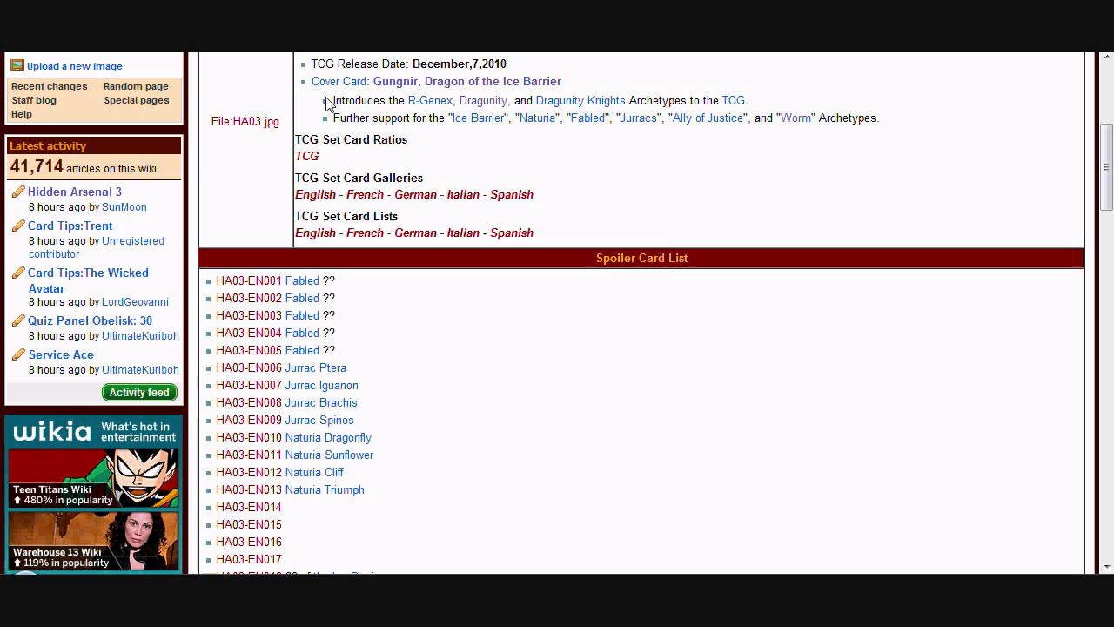
{"action": "mouse_move", "coordinate": [400, 326]}
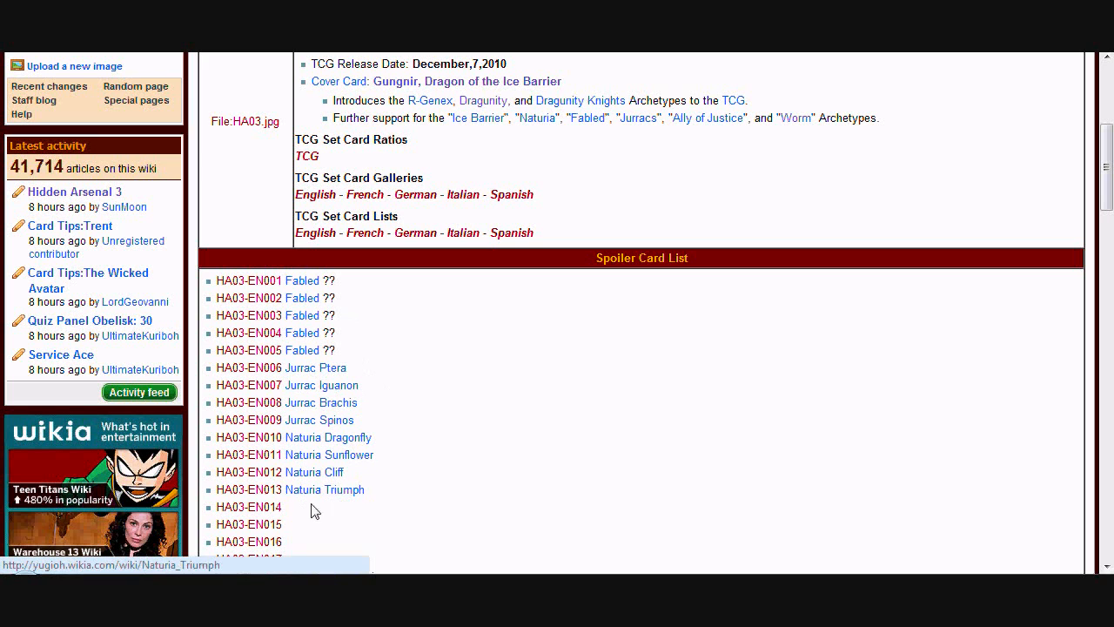
{"action": "scroll", "scroll_direction": "down", "scroll_amount": 3}
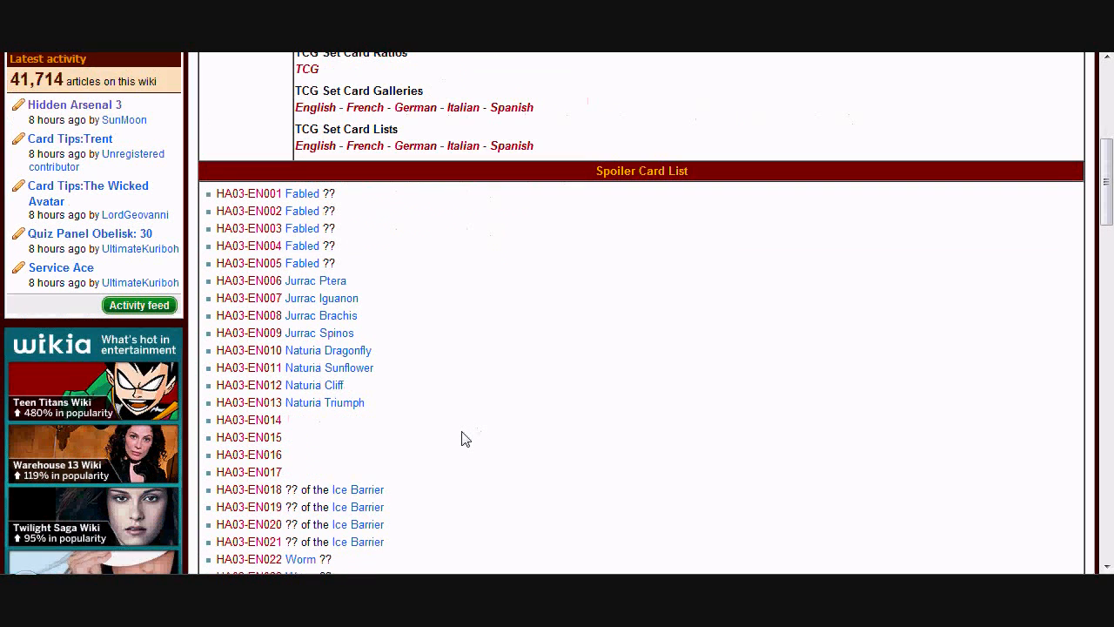
{"action": "scroll", "scroll_direction": "down", "scroll_amount": 3}
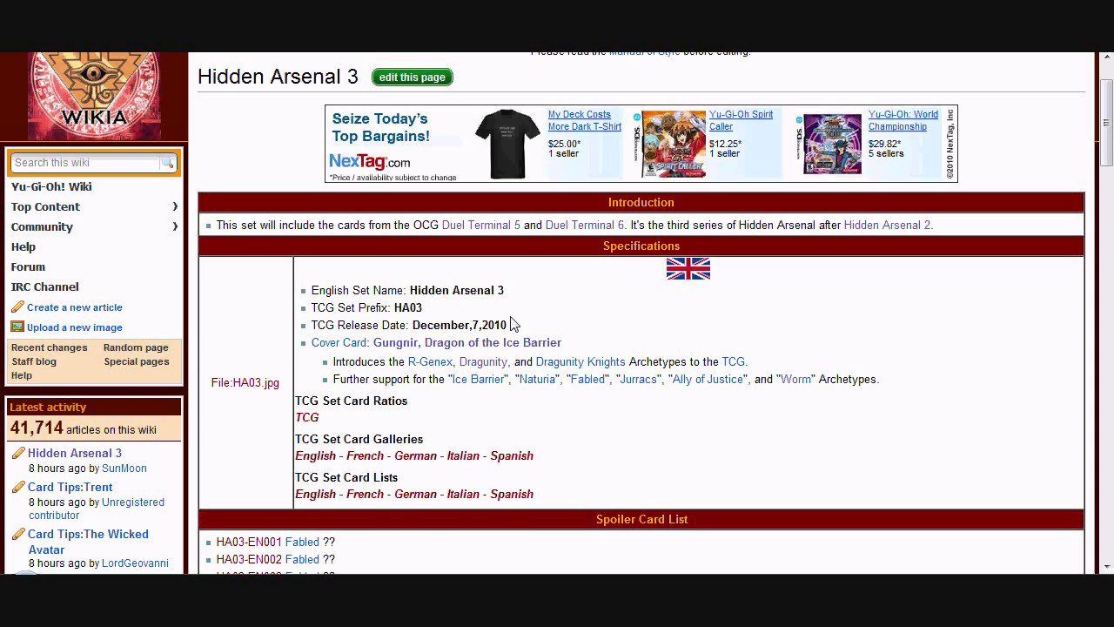
{"action": "mouse_move", "coordinate": [513, 258]}
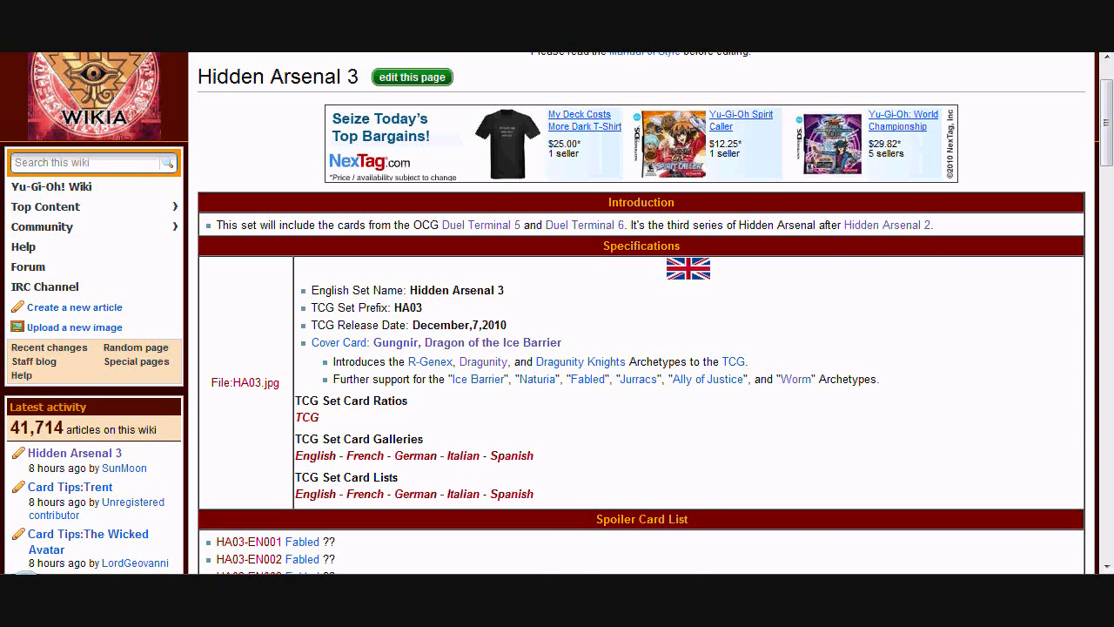
{"action": "left_click", "coordinate": [473, 342]}
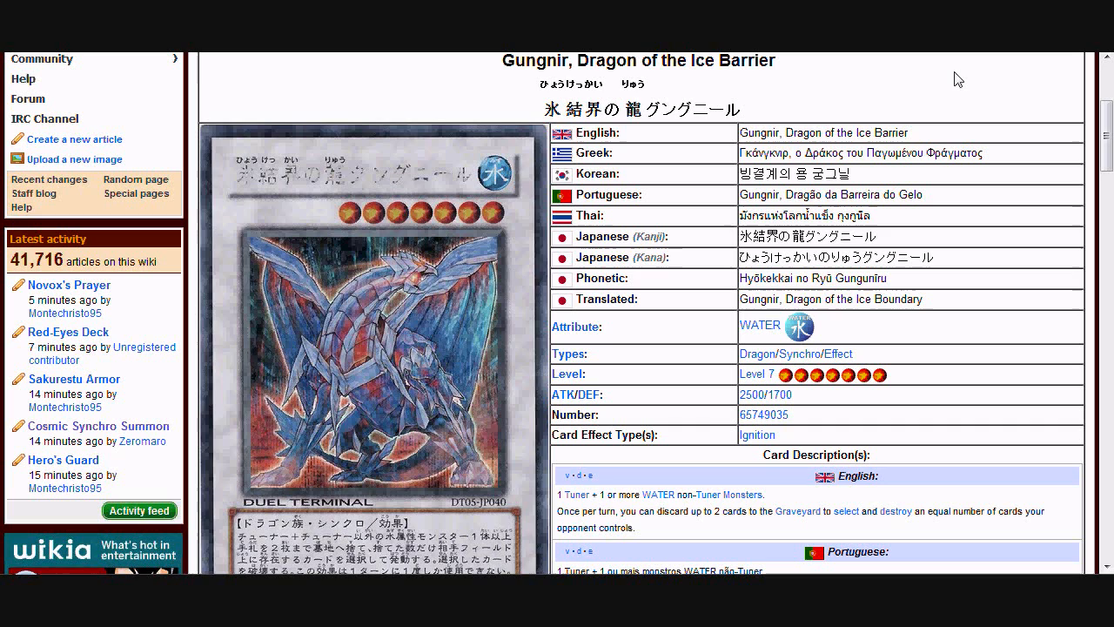
{"action": "mouse_move", "coordinate": [935, 74]}
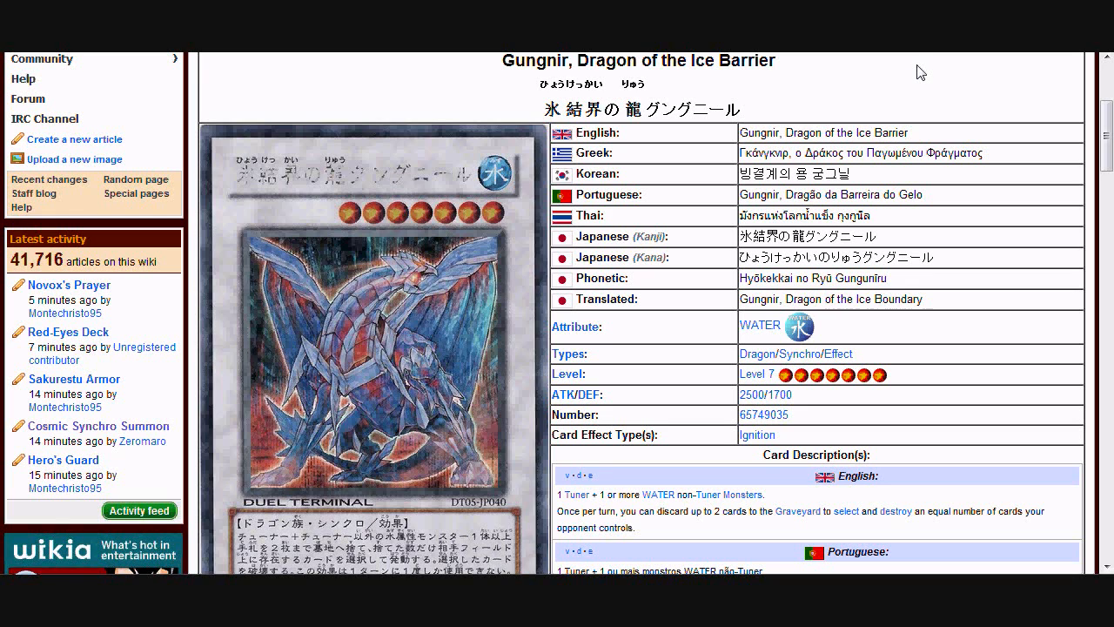
{"action": "mouse_move", "coordinate": [450, 163]}
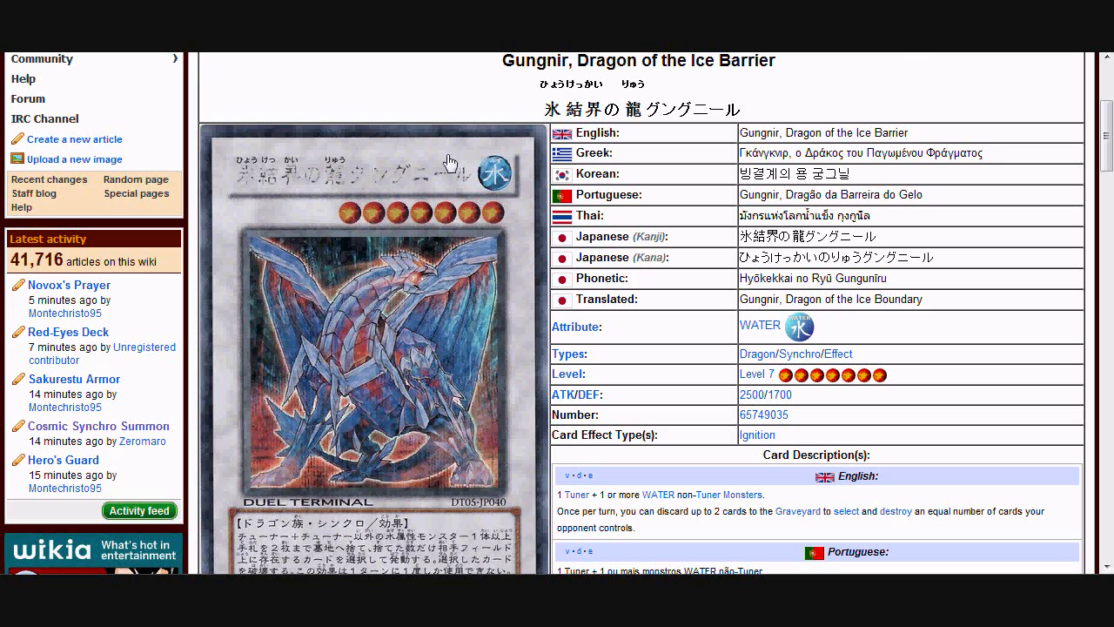
{"action": "scroll", "scroll_direction": "down", "scroll_amount": 3}
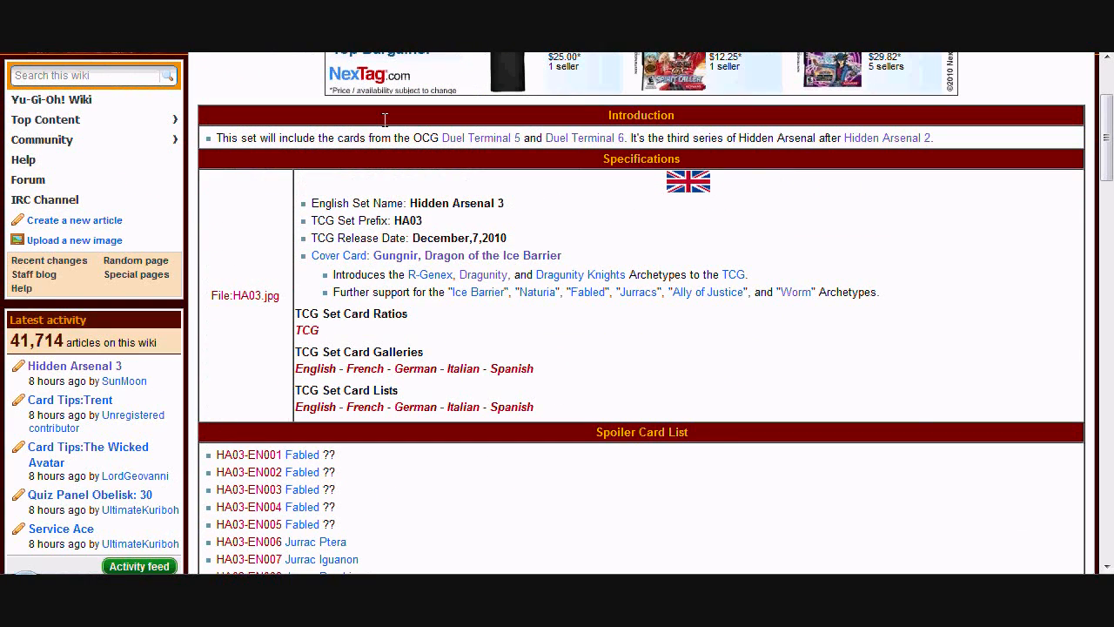
{"action": "mouse_move", "coordinate": [480, 137]}
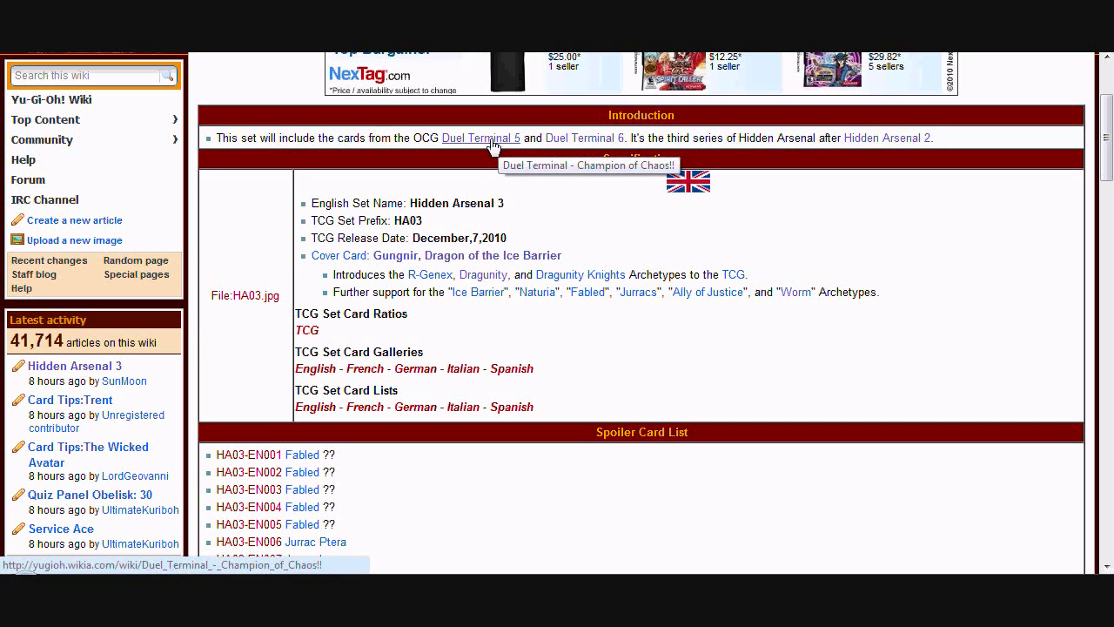
{"action": "mouse_move", "coordinate": [585, 138]}
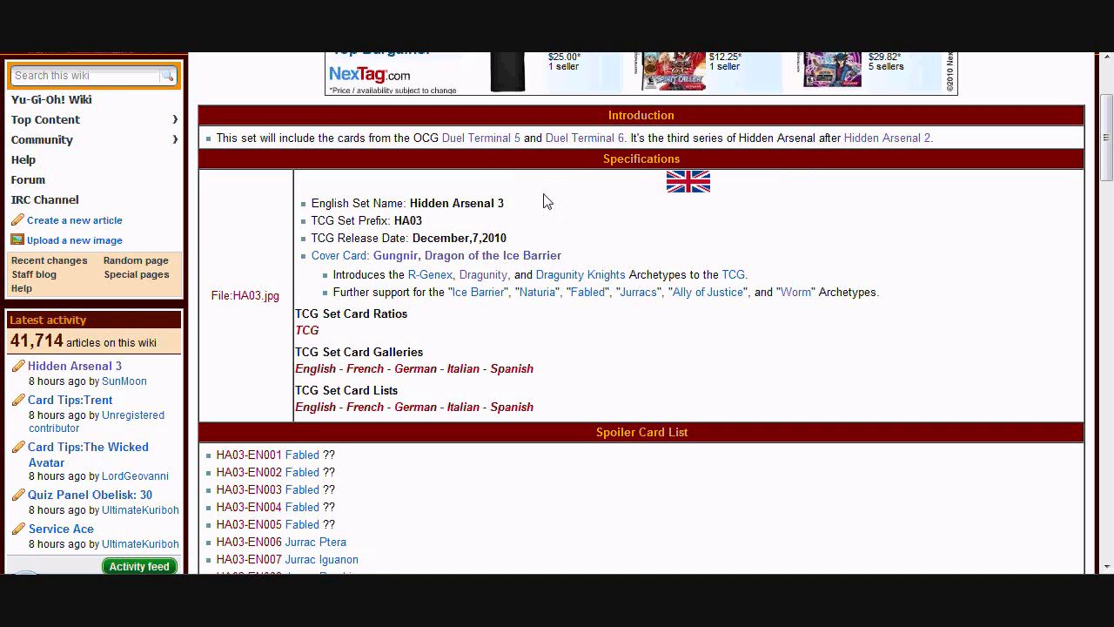
{"action": "mouse_move", "coordinate": [540, 198]}
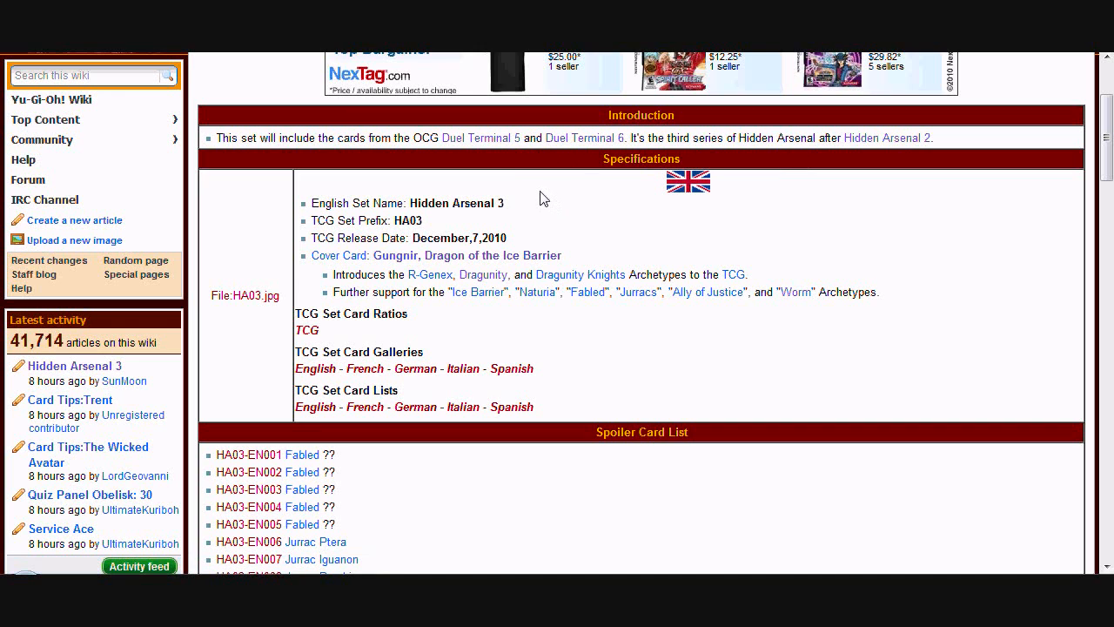
{"action": "mouse_move", "coordinate": [460, 348]}
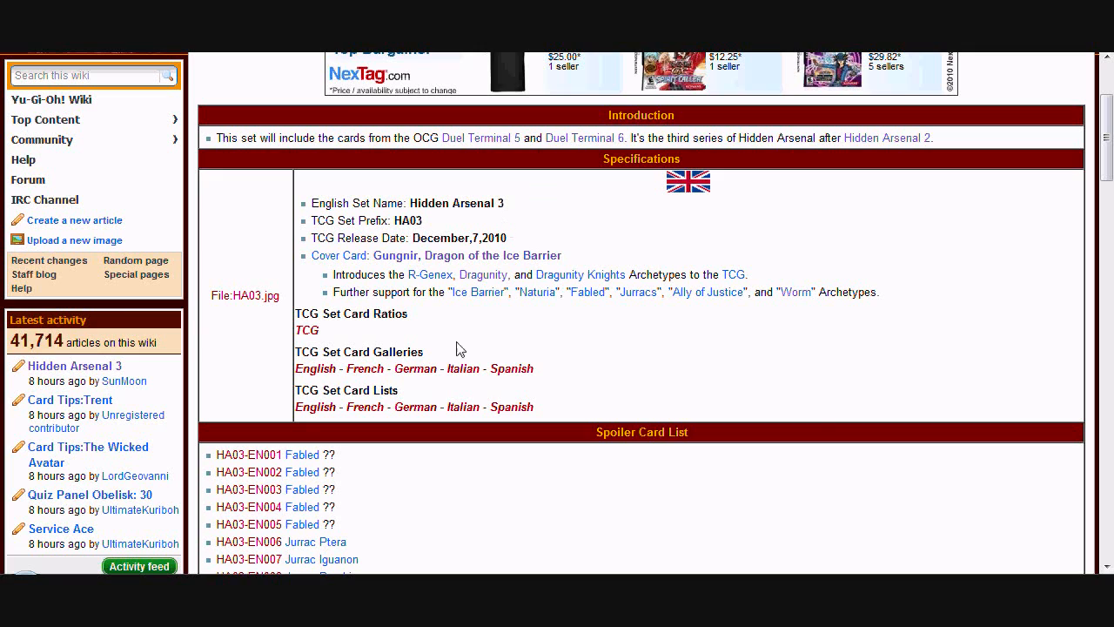
{"action": "mouse_move", "coordinate": [780, 397]}
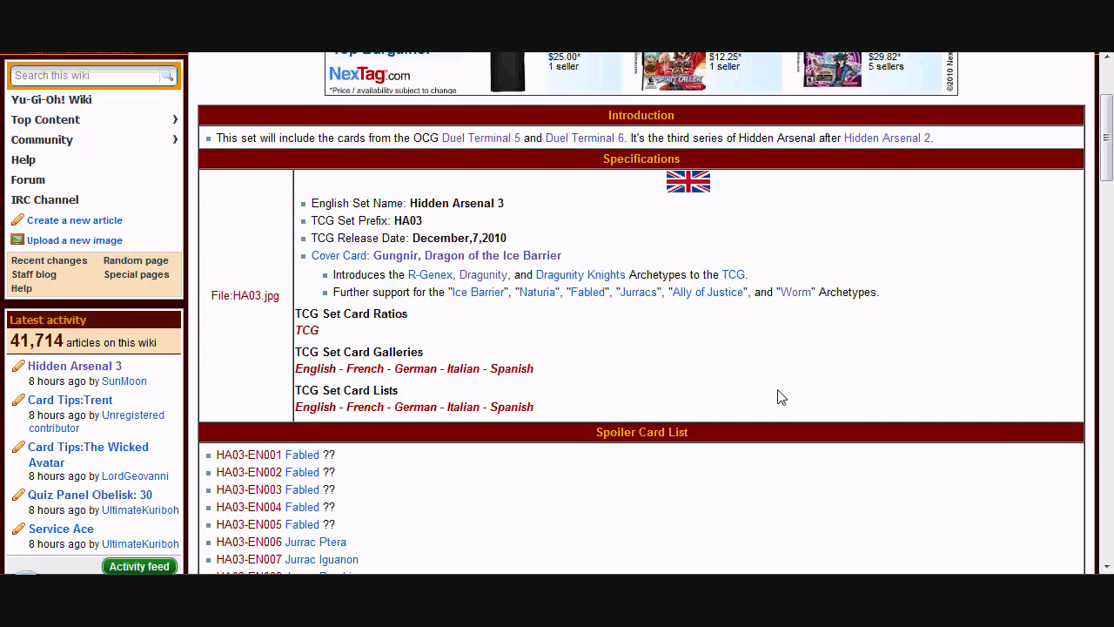
{"action": "mouse_move", "coordinate": [769, 380]}
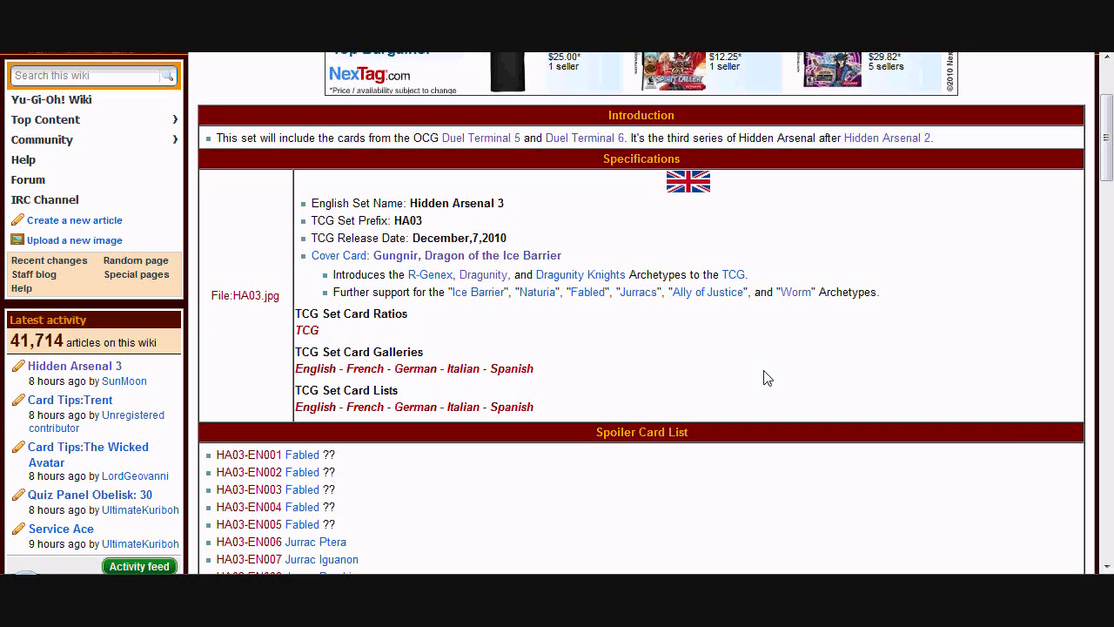
{"action": "mouse_move", "coordinate": [766, 375]}
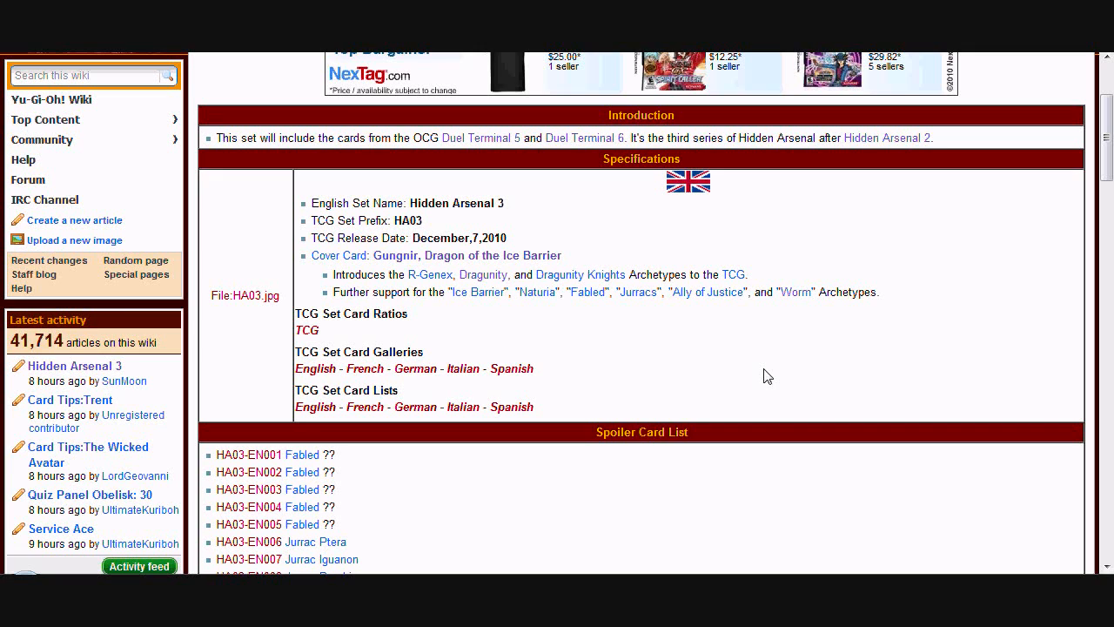
{"action": "mouse_move", "coordinate": [823, 219]}
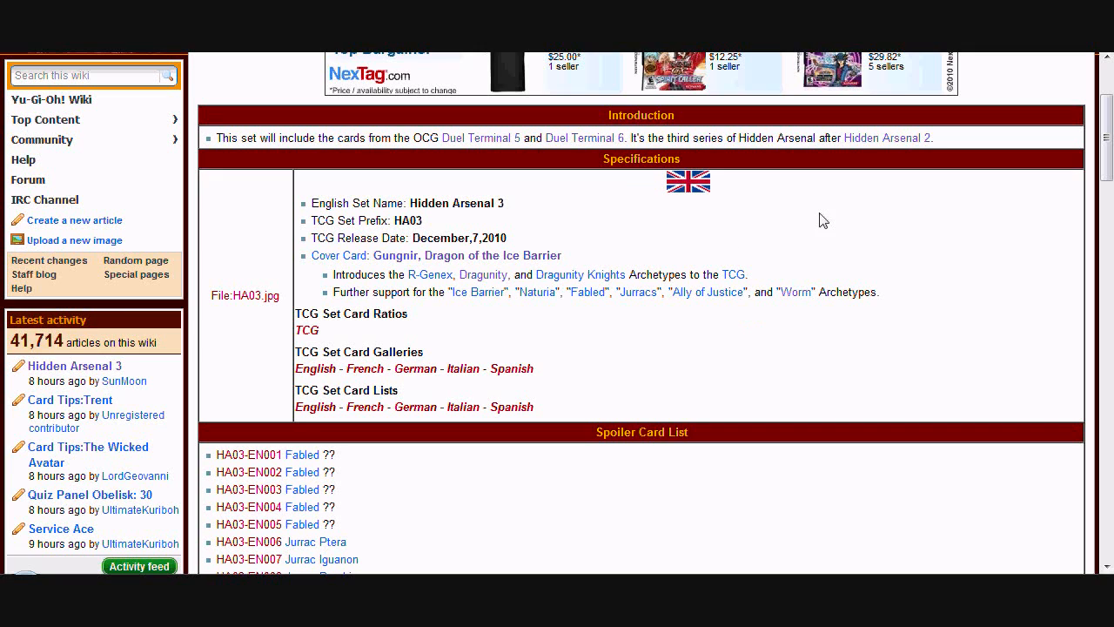
{"action": "mouse_move", "coordinate": [611, 203]}
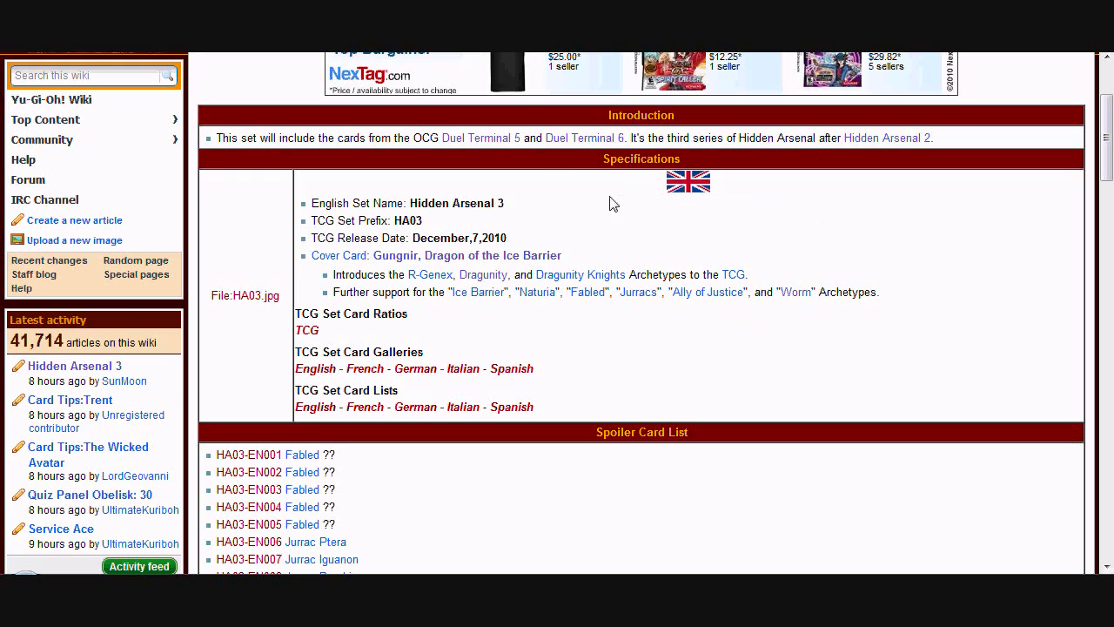